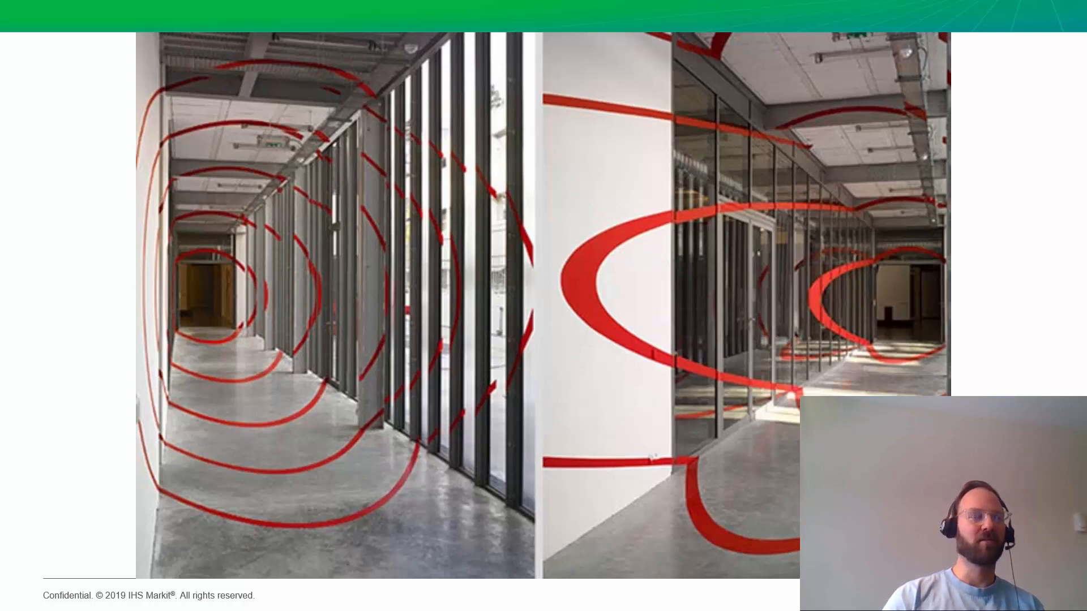
mouse_move(386, 298)
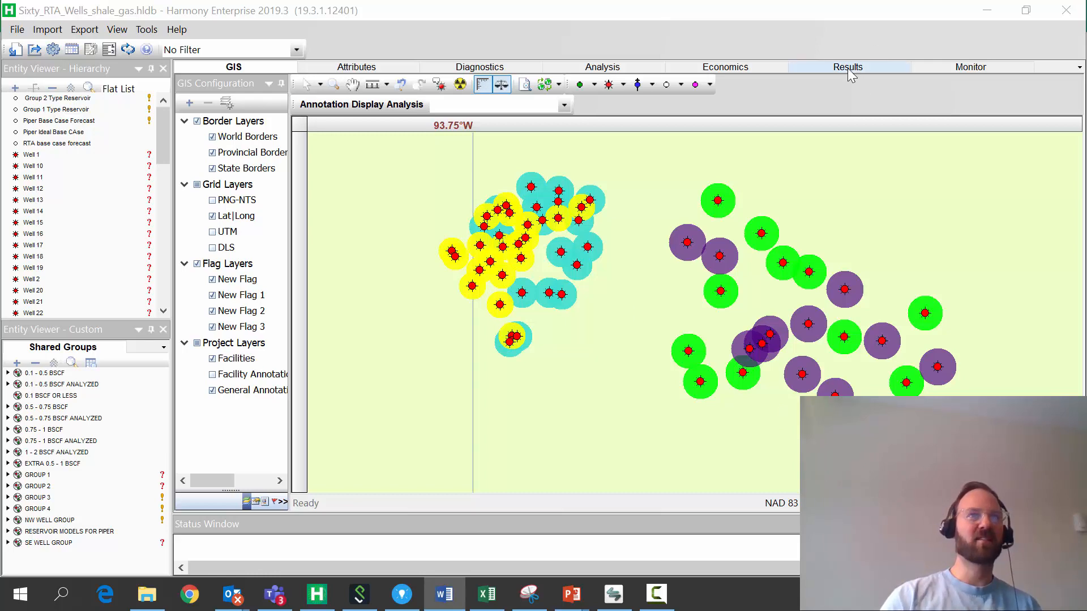
Step: Show the URM Comparison plot of normalized pressure versus gas material balance time for Wells 49, 52, 53 and 58
click(849, 67)
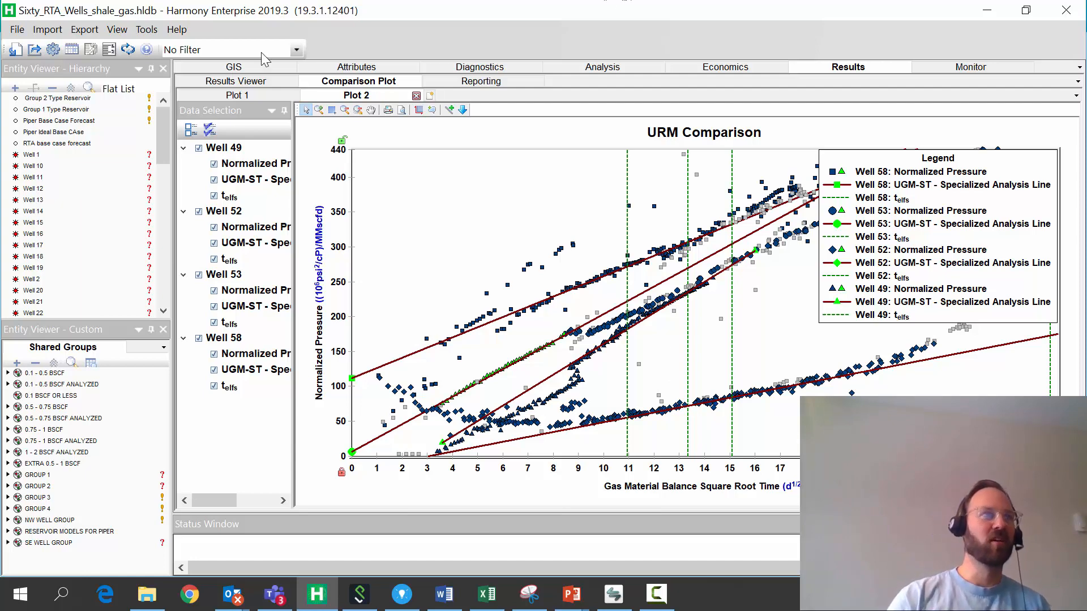
Step: From the GIS map view, start the Export to Harmony Analytics
click(234, 67)
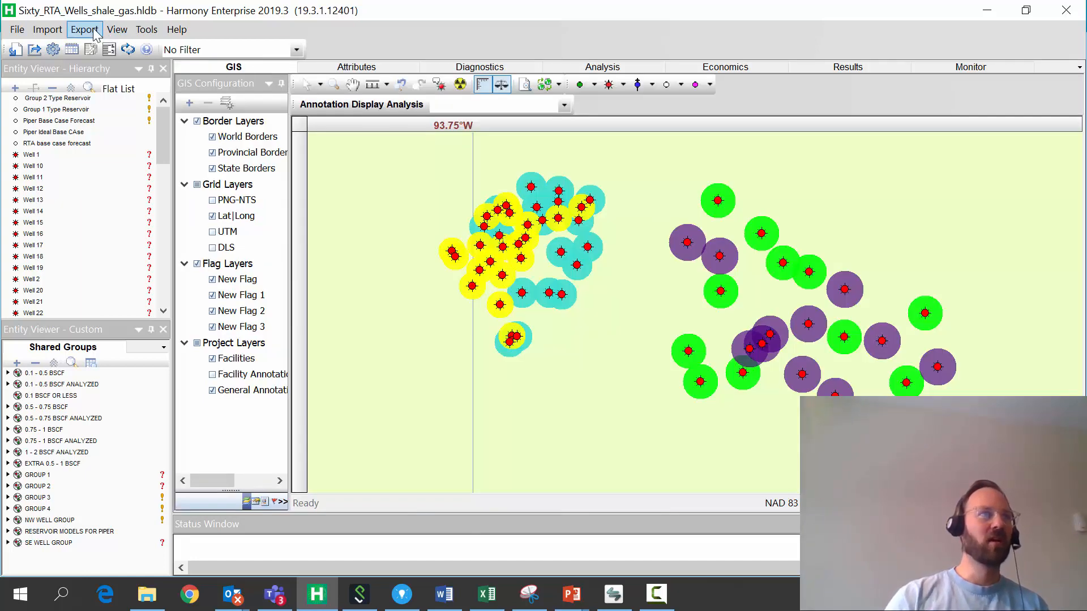
click(84, 29)
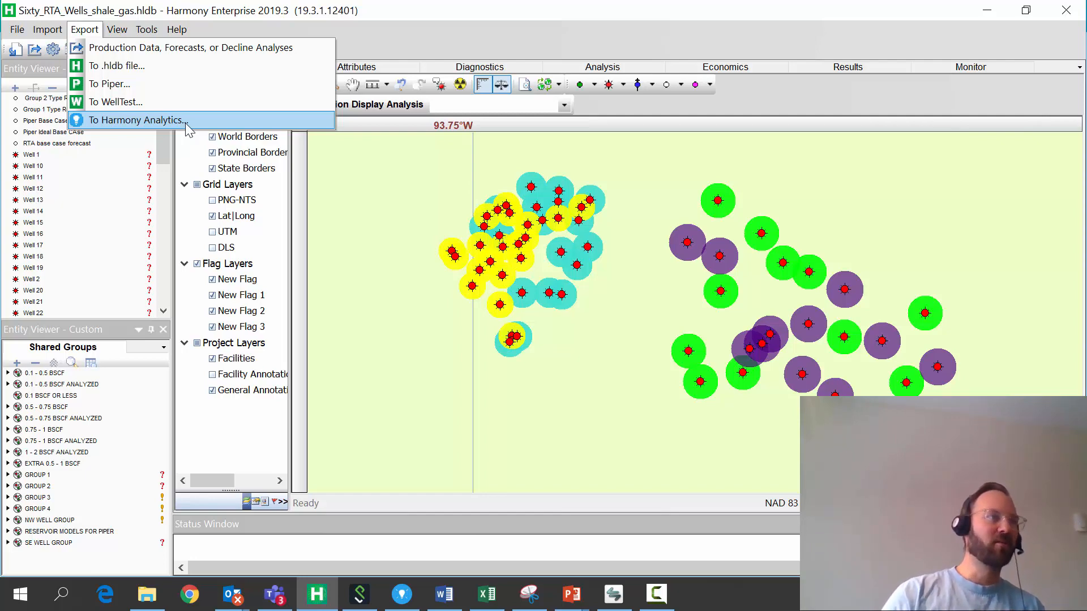
click(136, 120)
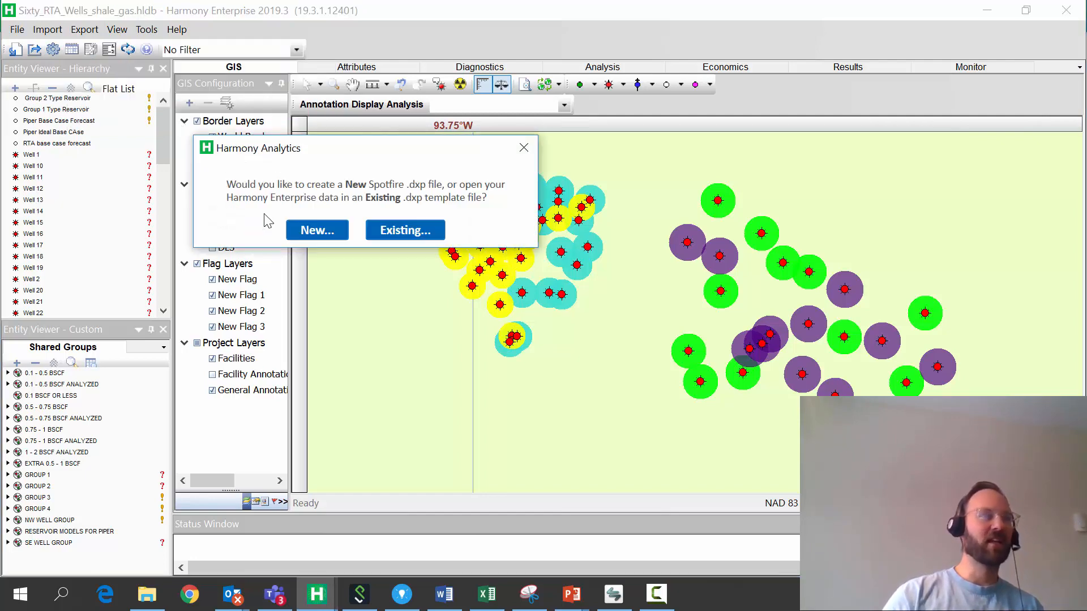
Step: Create a new Spotfire file and review the Production, Properties, Results and Analyses categories
click(317, 229)
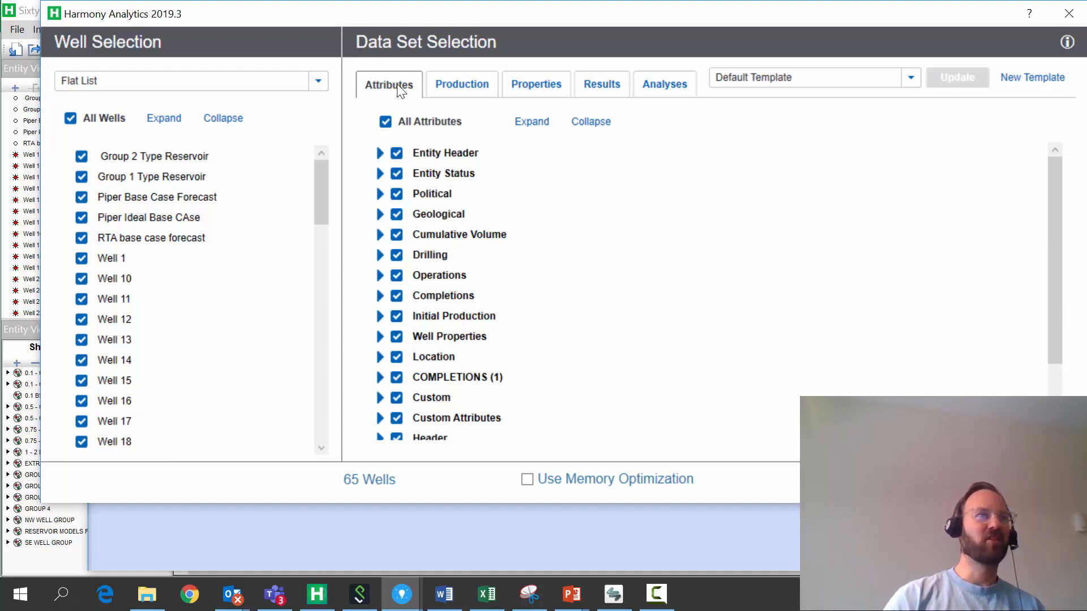
click(461, 84)
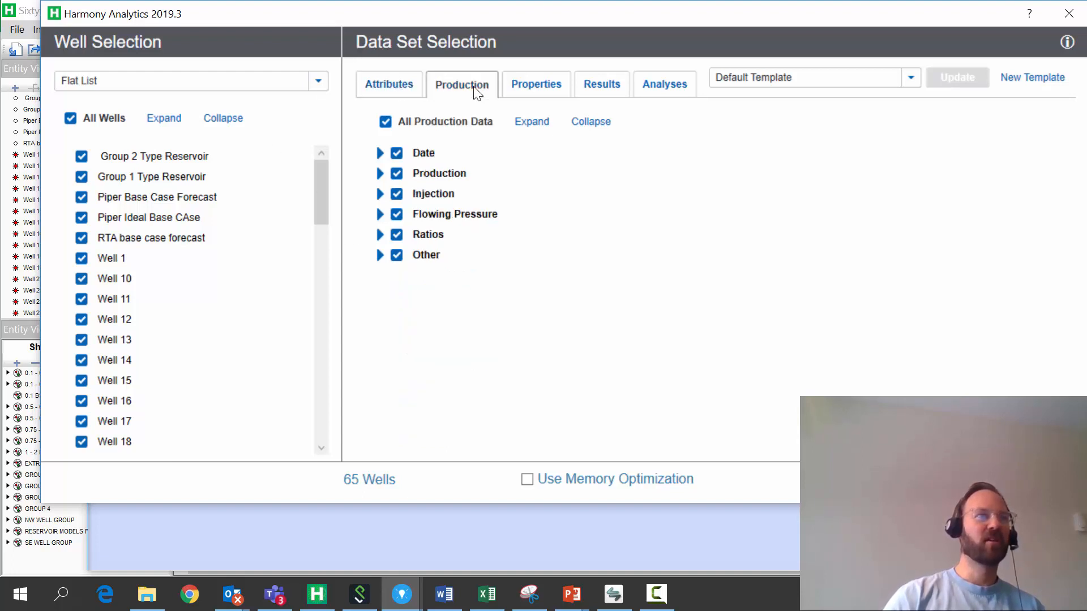
click(536, 84)
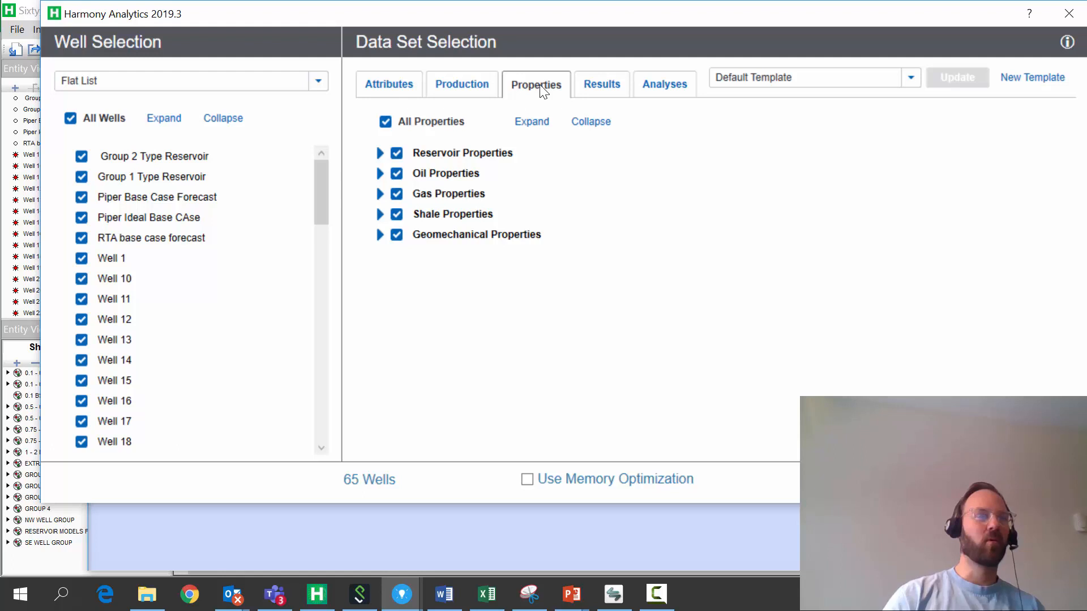
click(601, 83)
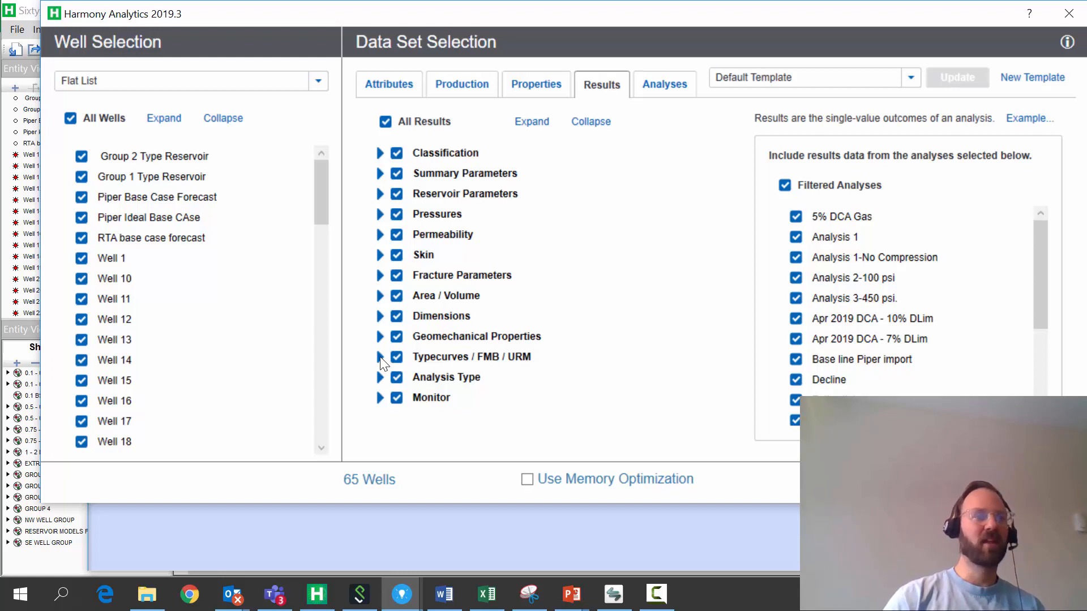
mouse_move(392, 354)
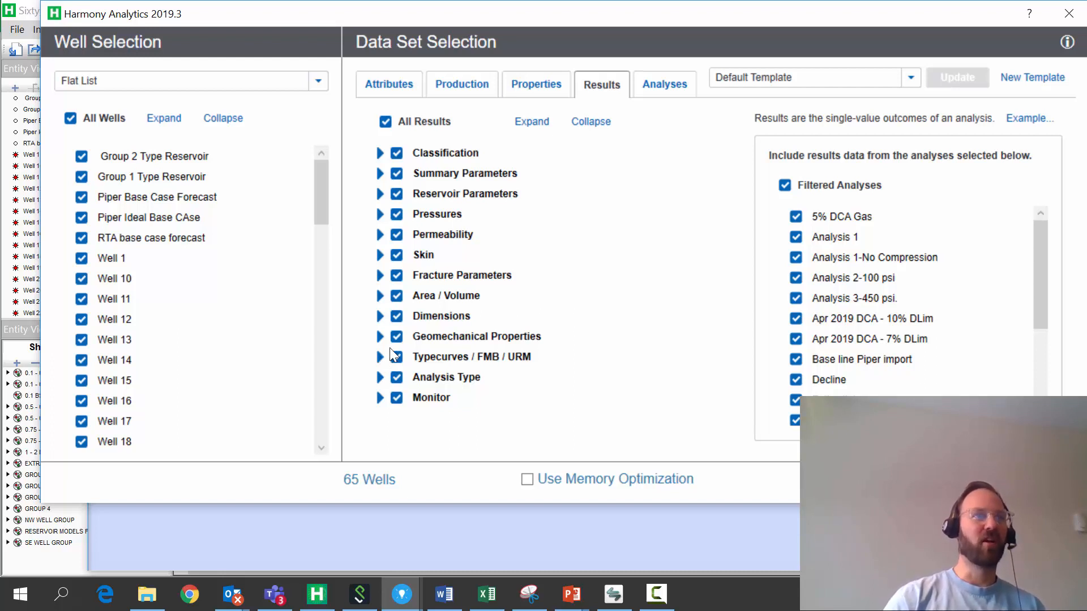
click(663, 84)
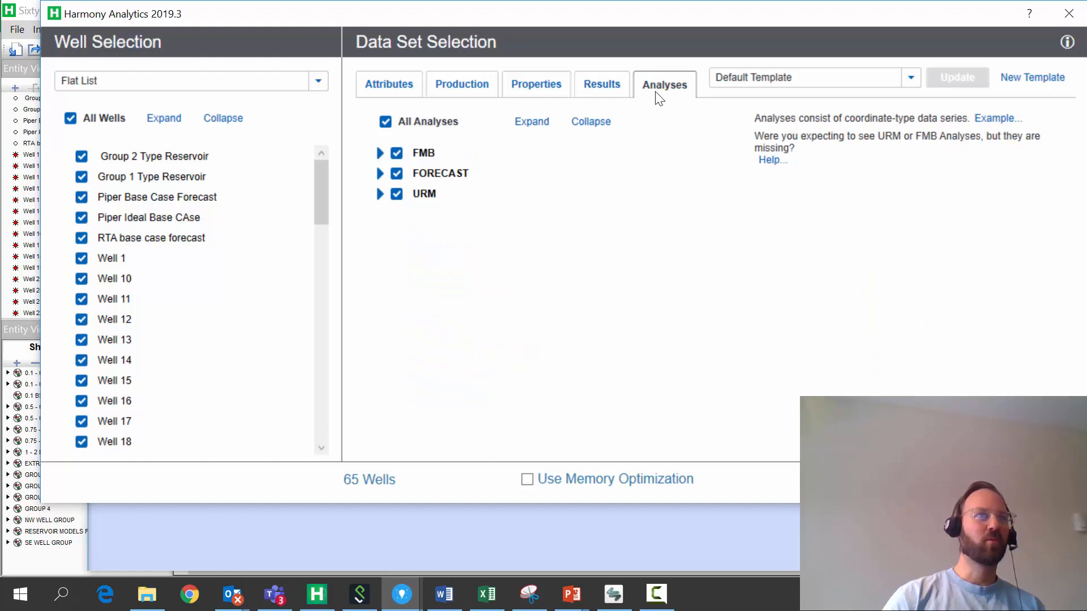
Step: Expand the URM analyses and export all 65 wells' data to Spotfire
click(379, 194)
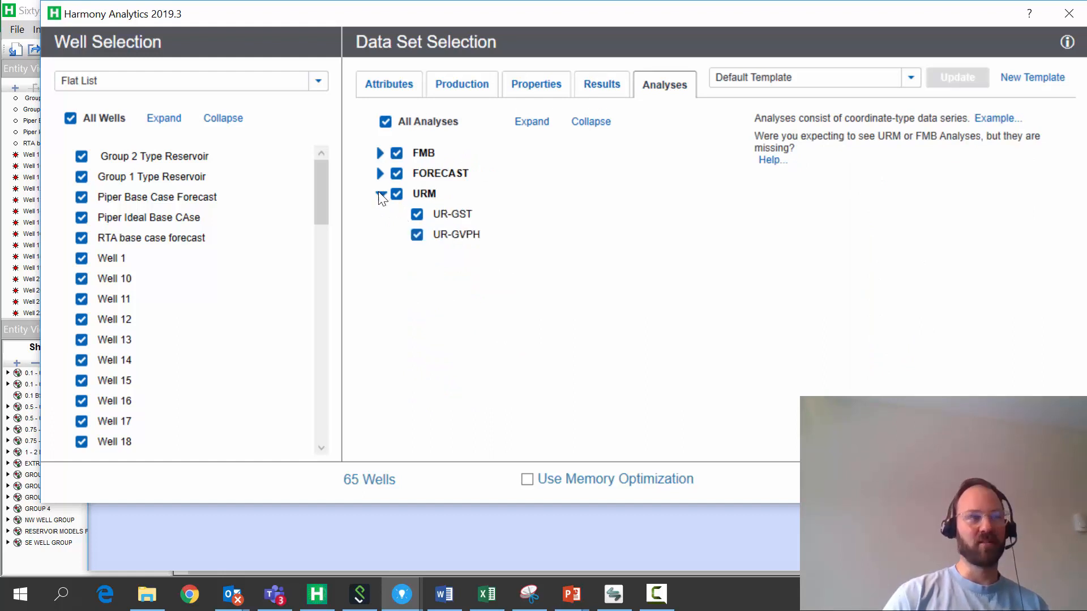
click(379, 193)
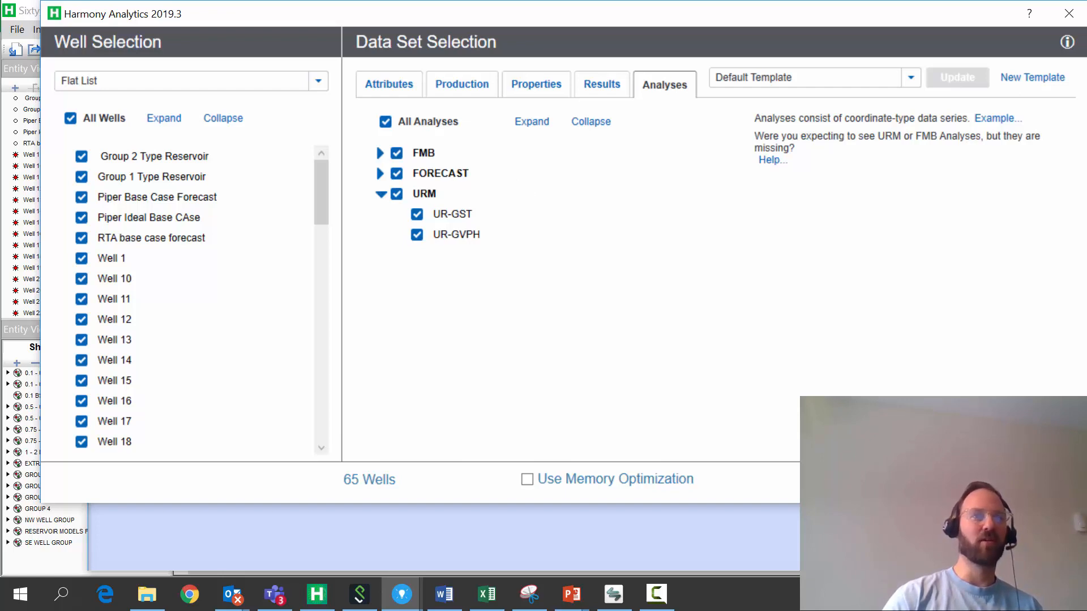
click(956, 77)
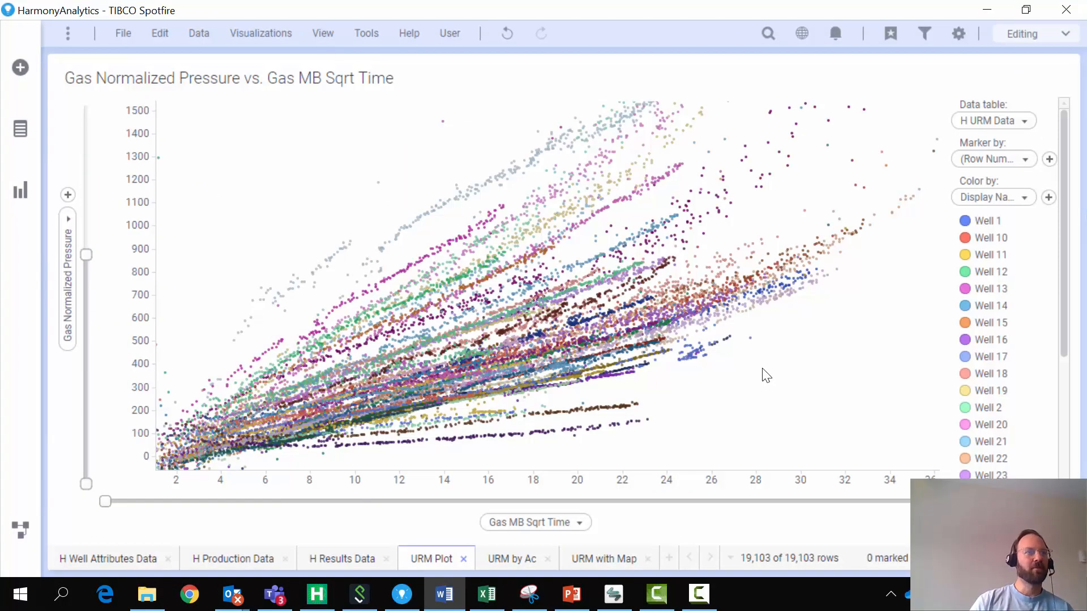
mouse_move(703, 376)
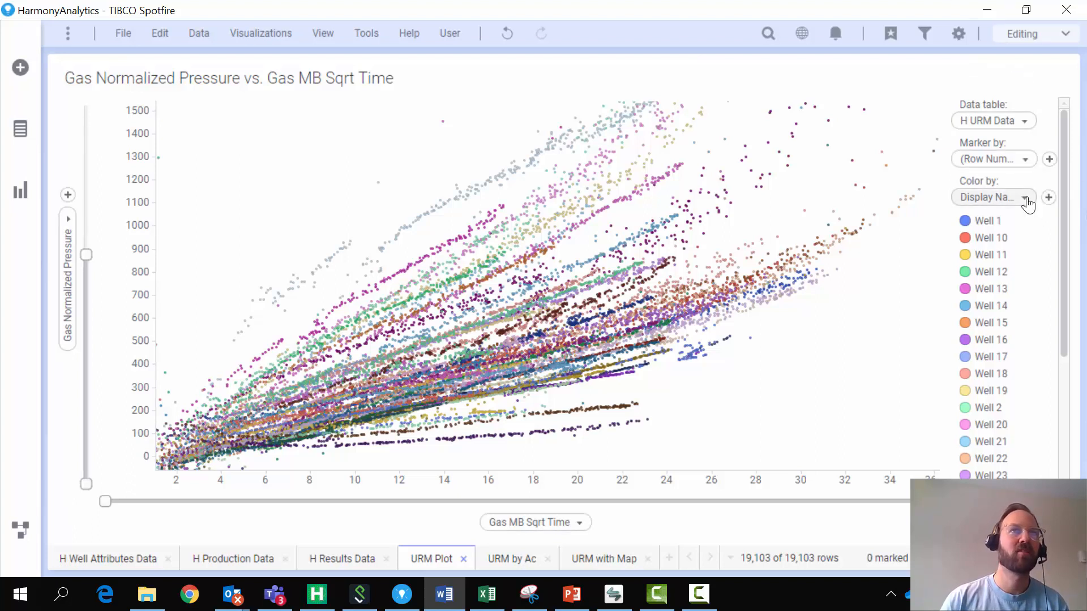
Step: Color the pressure versus material balance time scatter plot by Lateral Length
click(1024, 197)
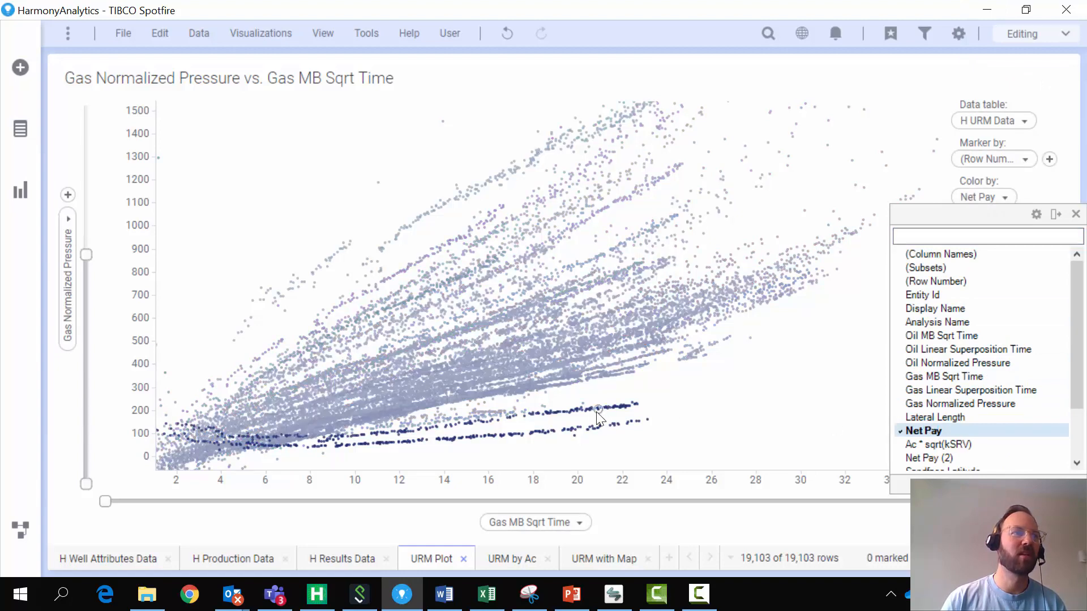
mouse_move(556, 433)
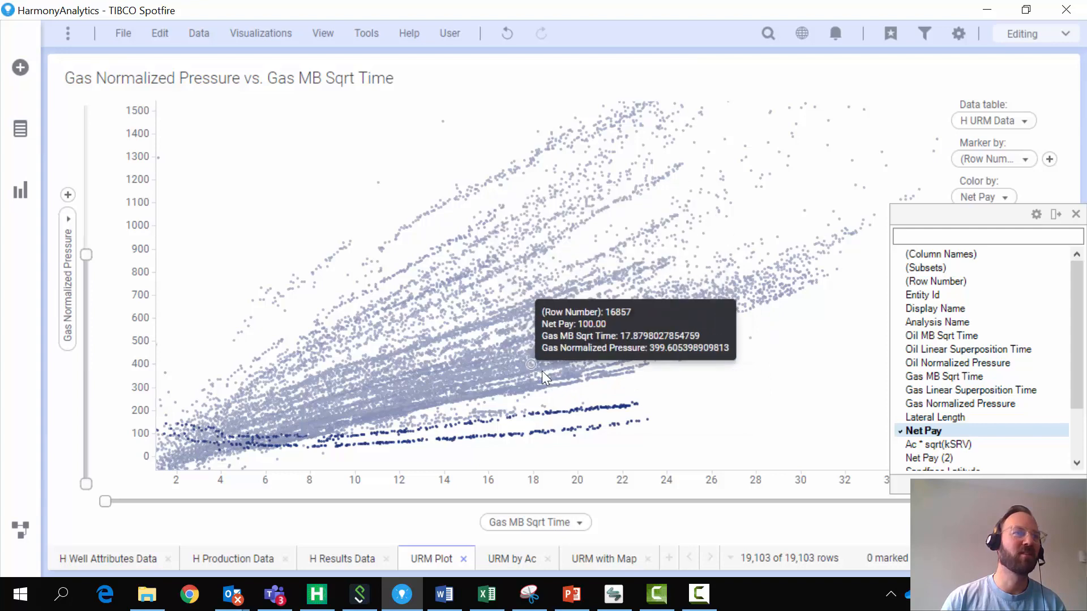
mouse_move(934, 417)
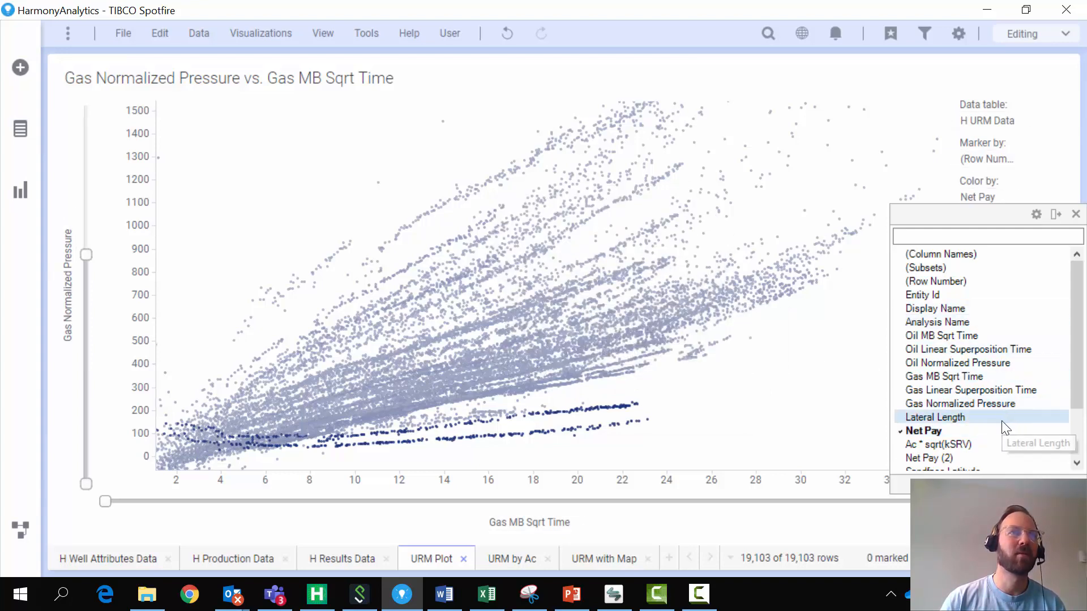
click(935, 417)
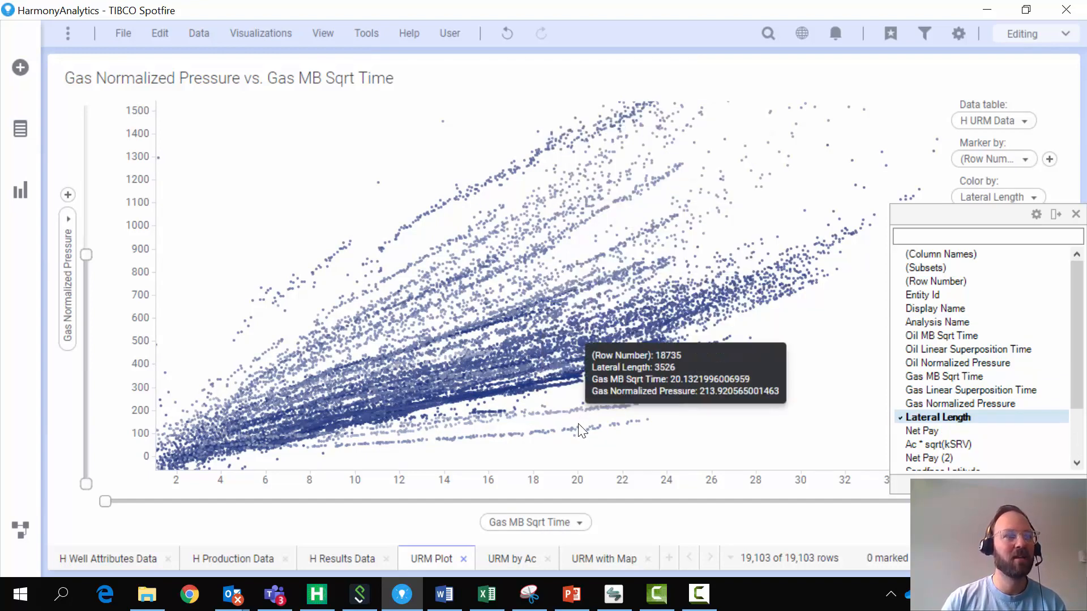
mouse_move(726, 468)
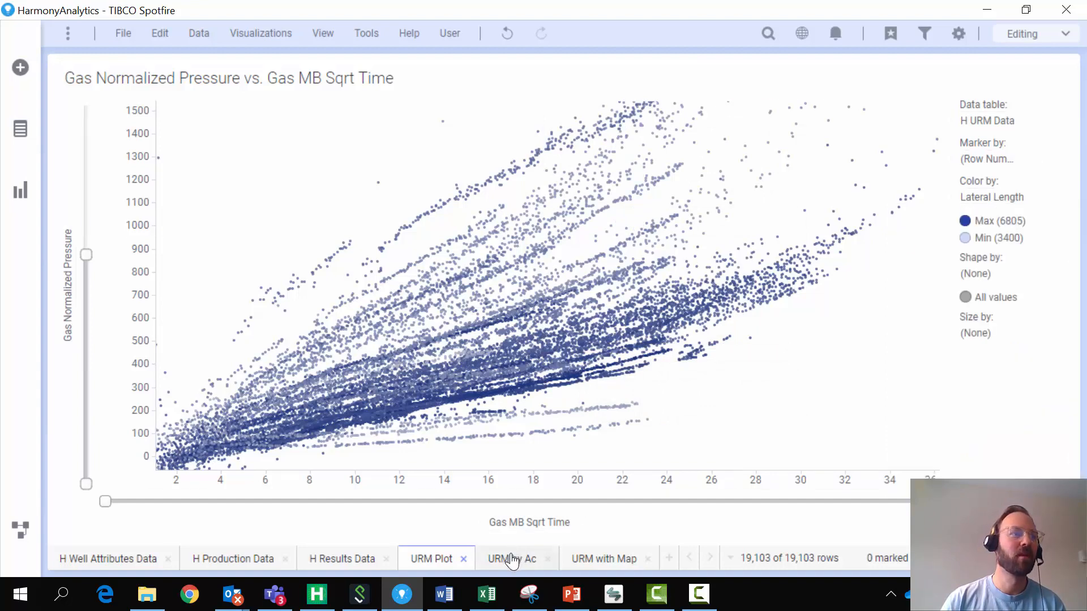
Step: On the URM by Ac page, color points by Proppant Type and briefly mark the Sand points
click(511, 559)
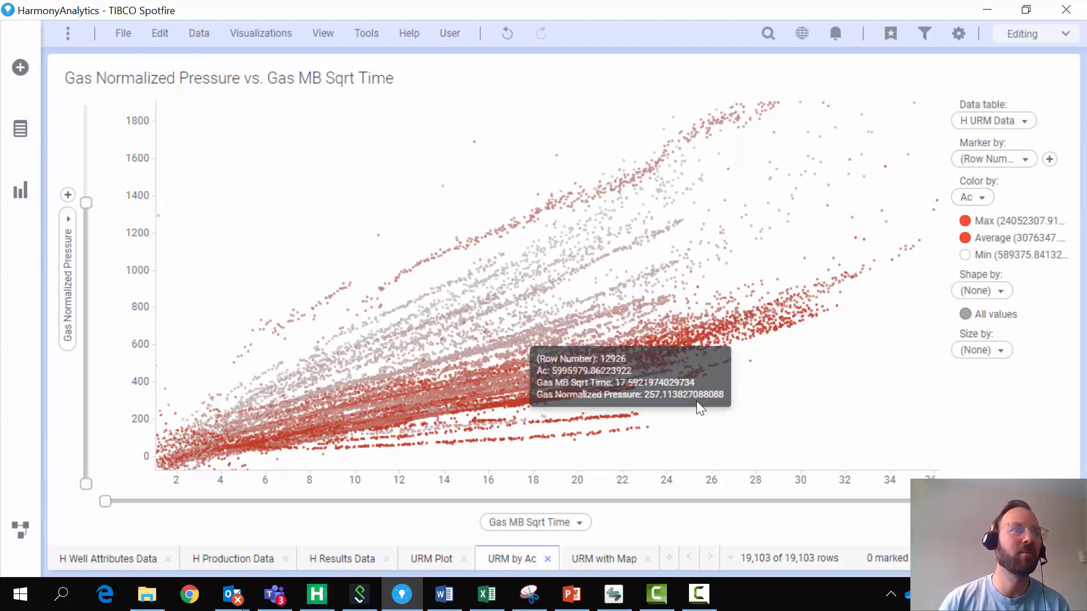
mouse_move(709, 406)
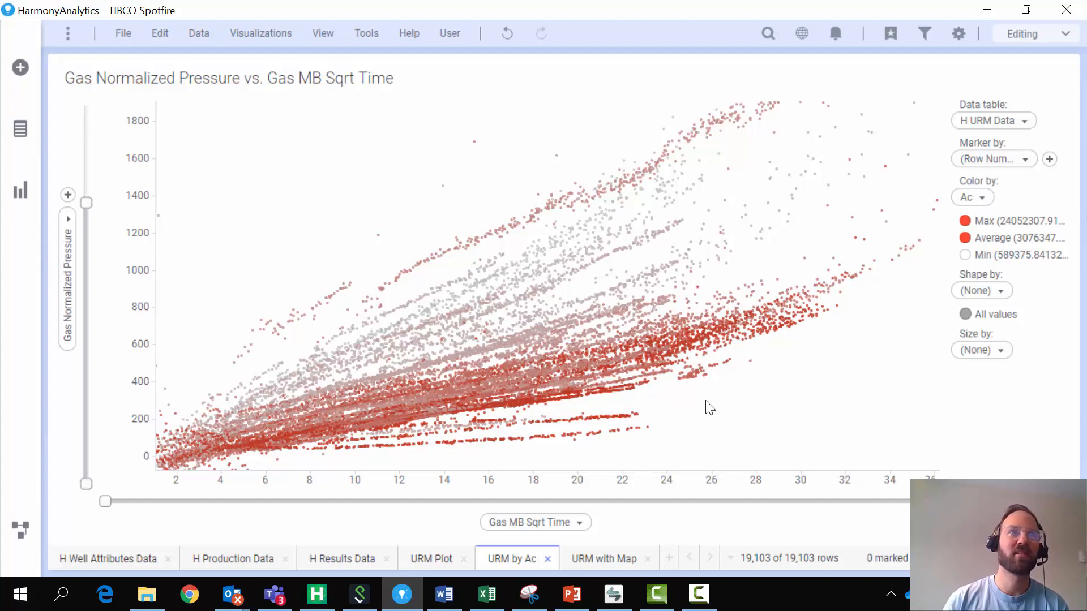
mouse_move(973, 198)
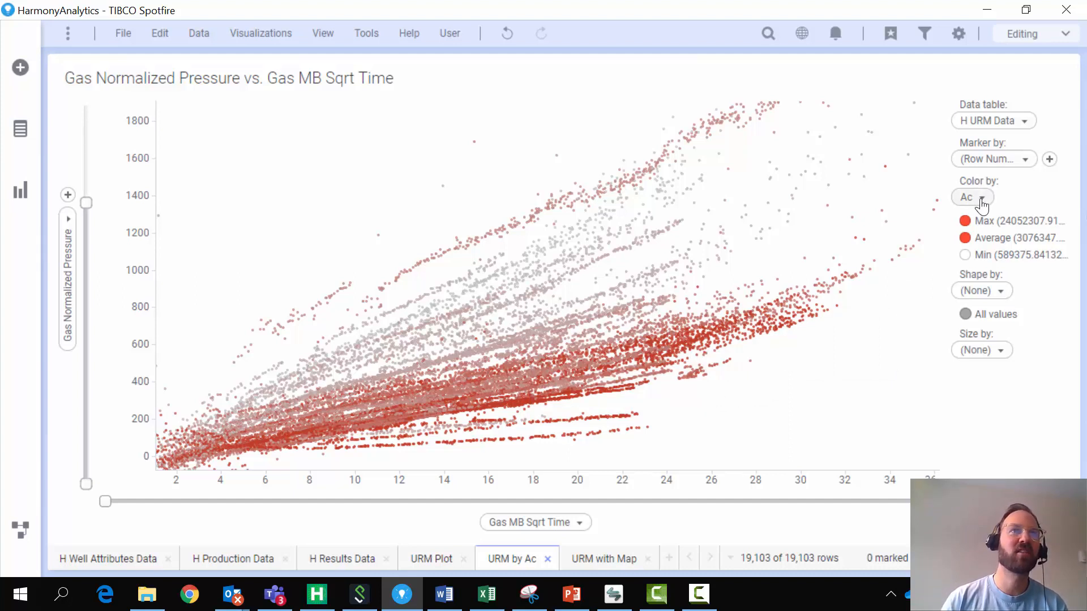
click(981, 197)
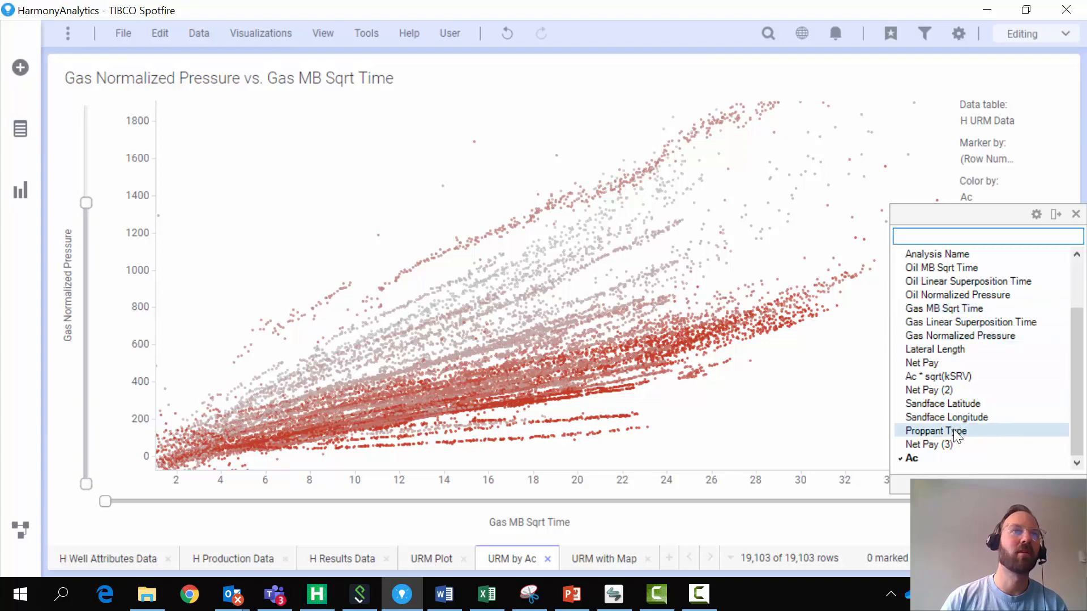
click(935, 430)
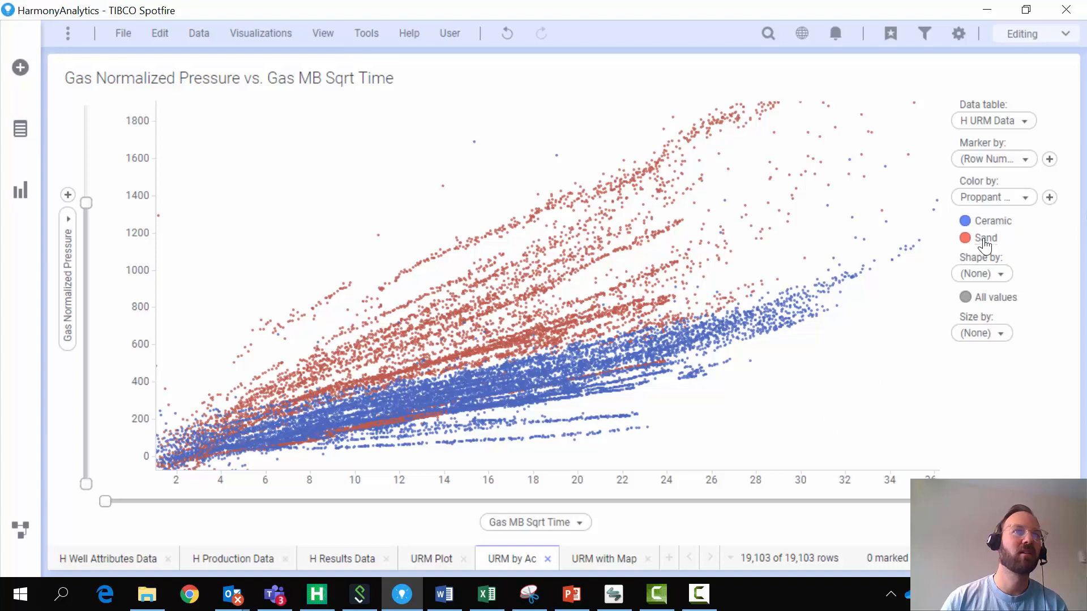
click(984, 238)
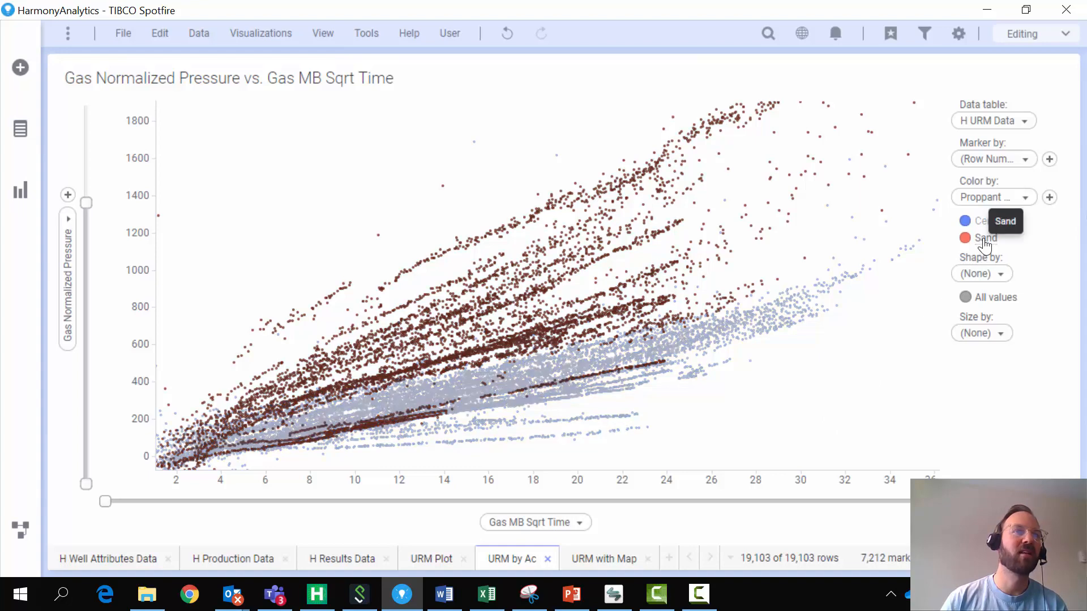
click(985, 238)
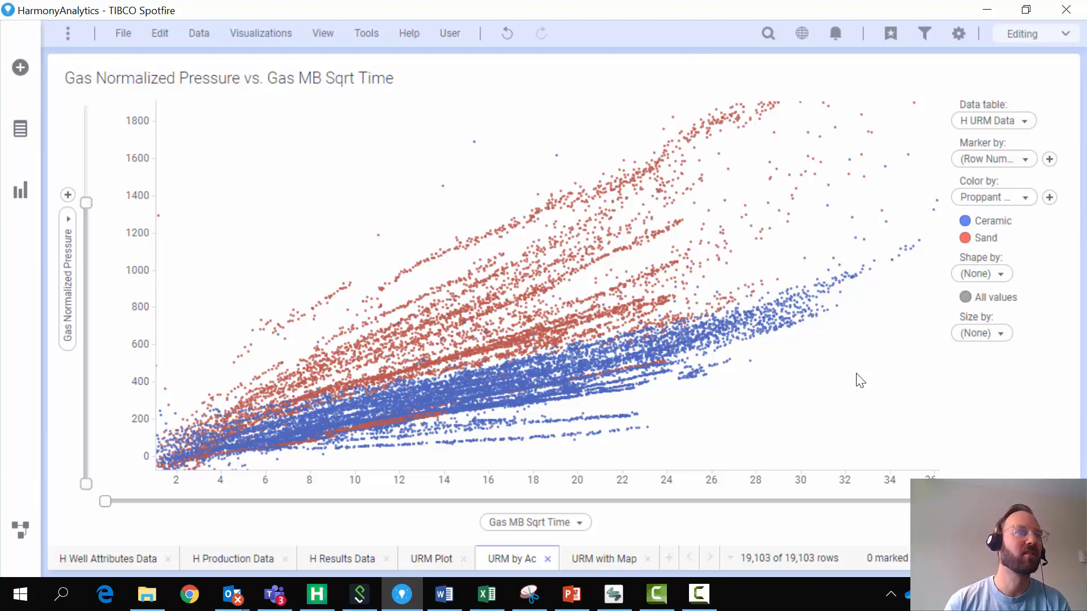
mouse_move(855, 381)
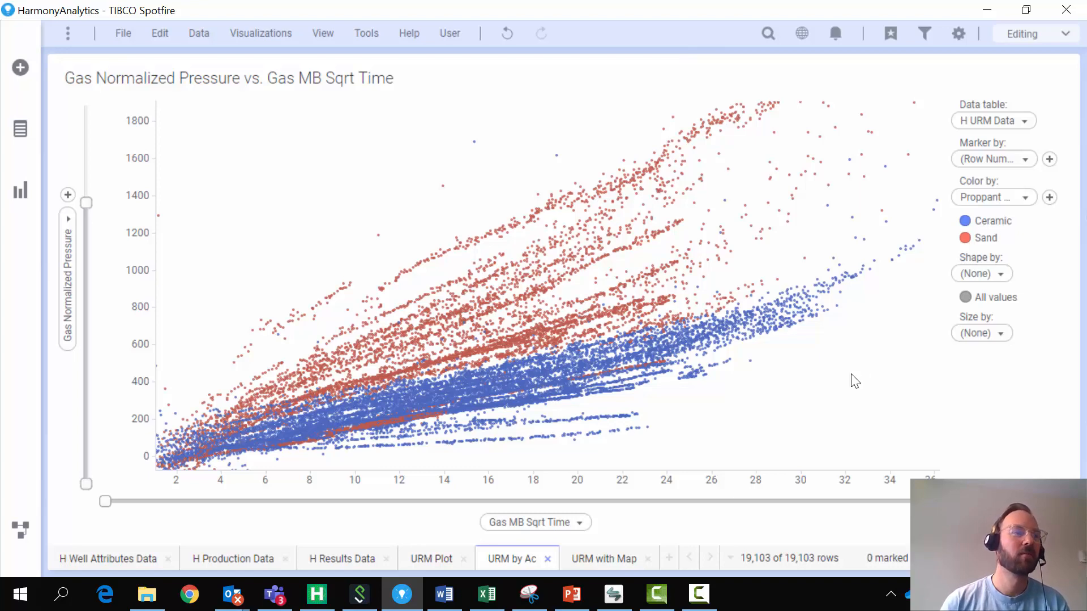
Step: Mark the Ceramic wells on URM with Map and create the Harmony private group 'CERAMIC WELLS FROM SP'
click(602, 558)
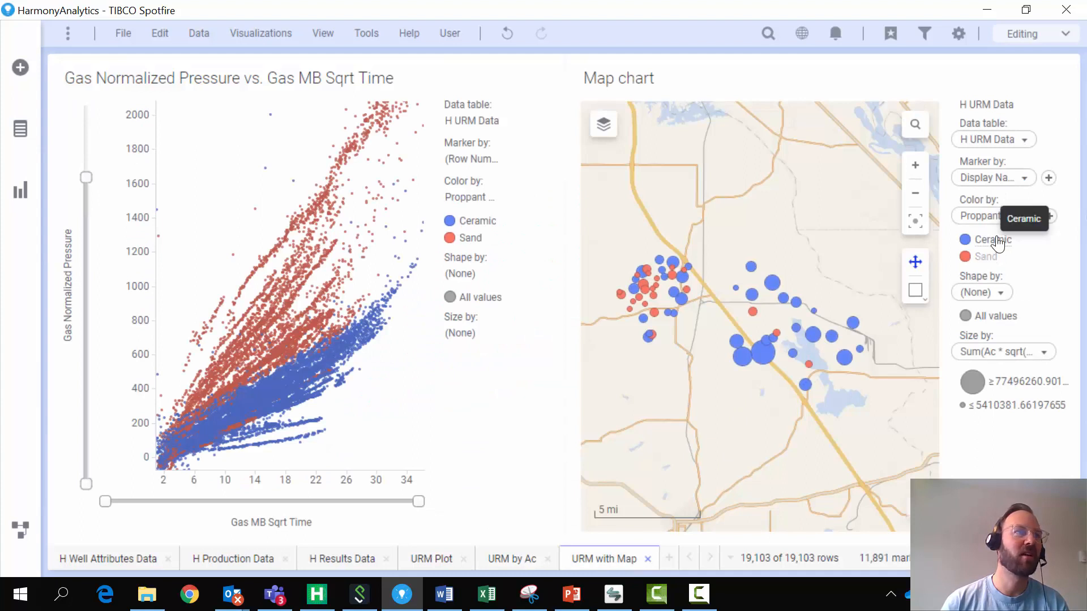
click(985, 256)
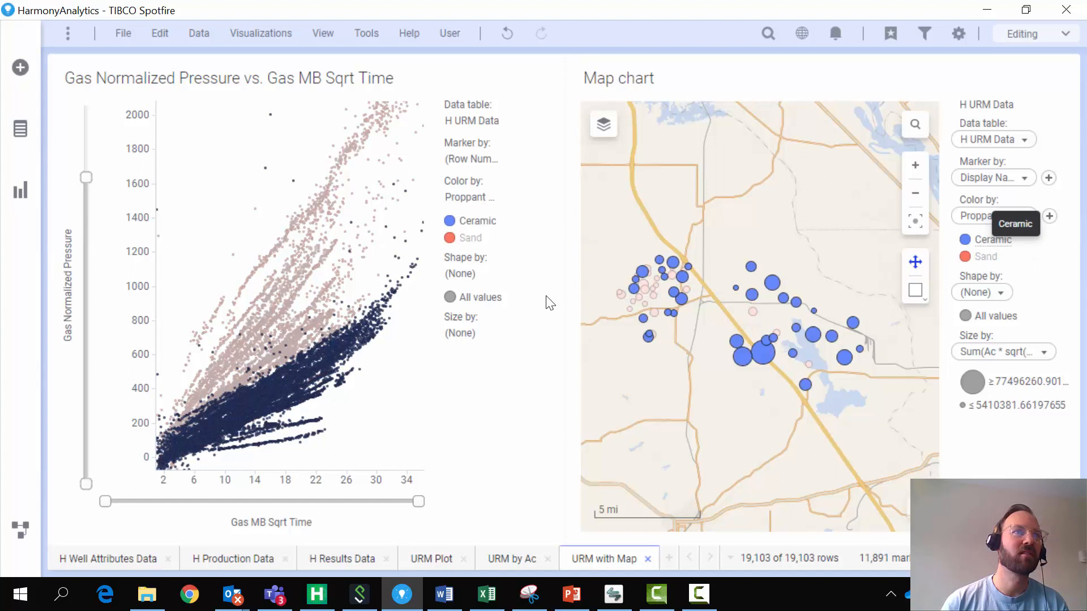
mouse_move(345, 350)
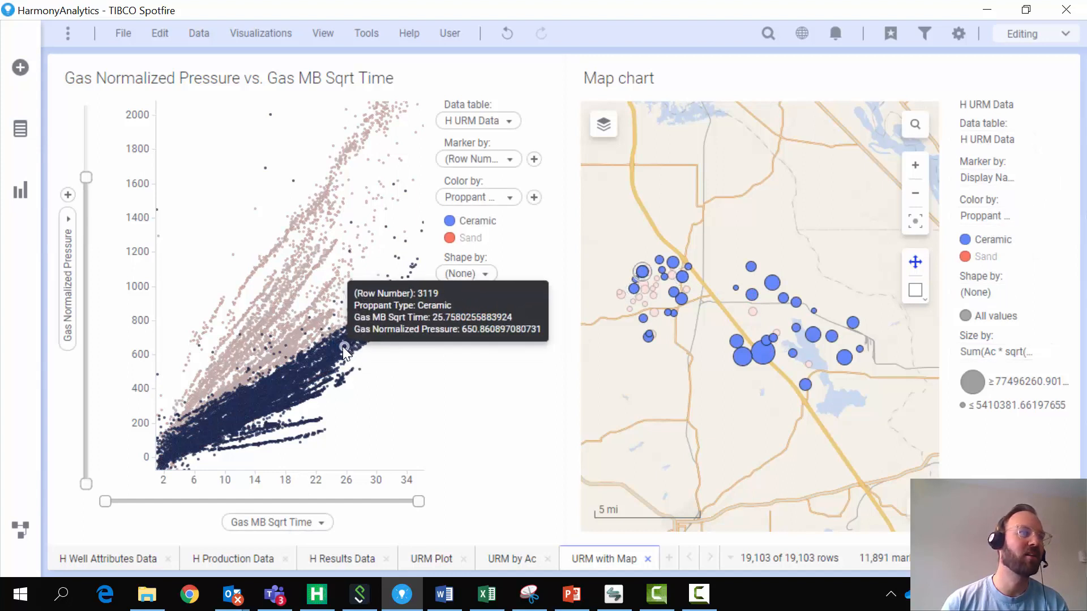
right_click(345, 350)
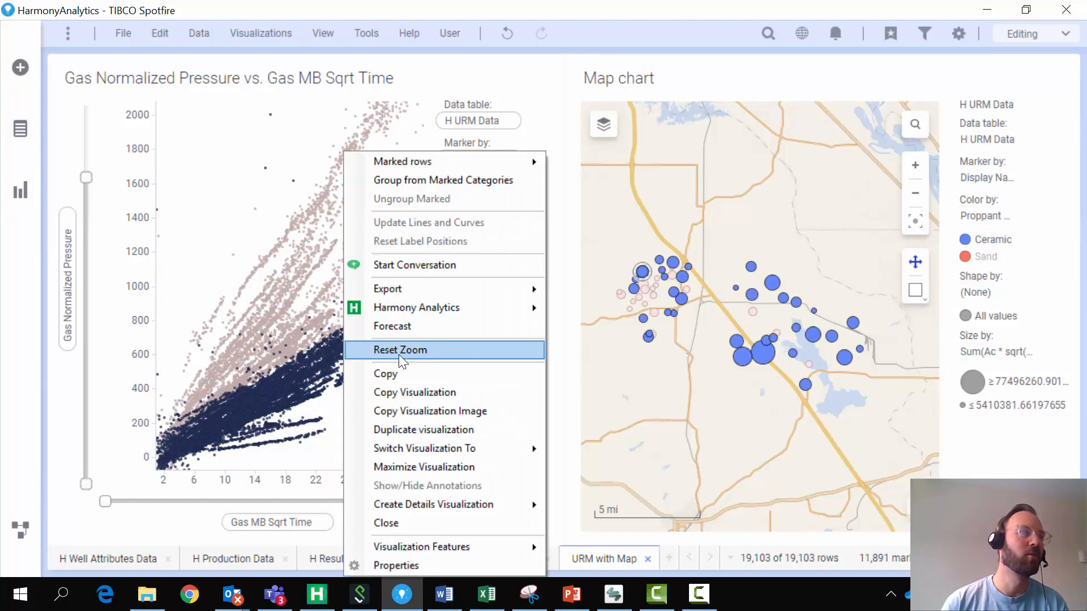
mouse_move(416, 307)
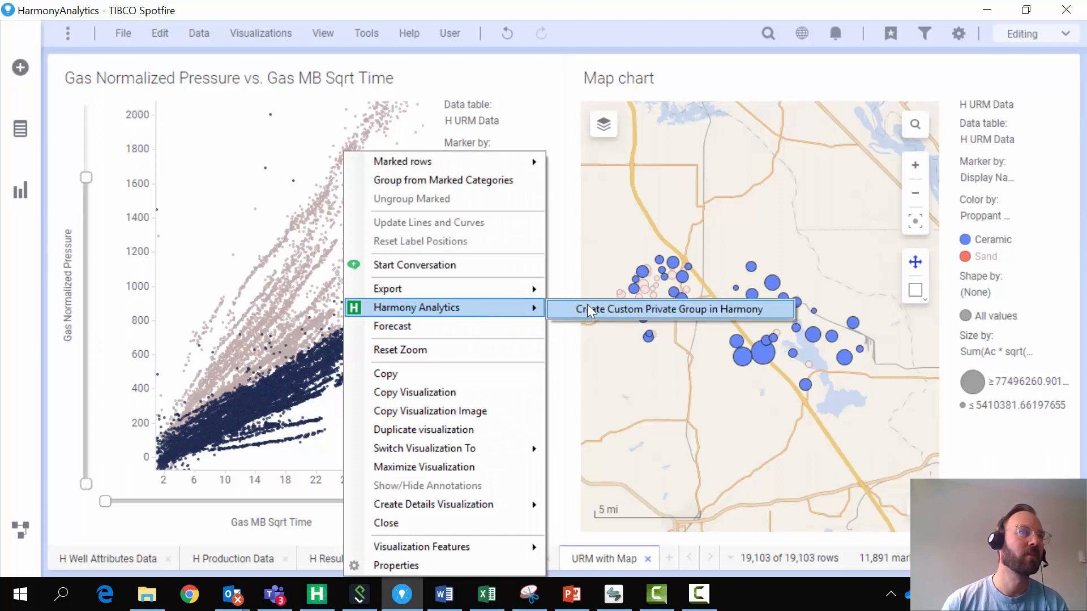
click(668, 309)
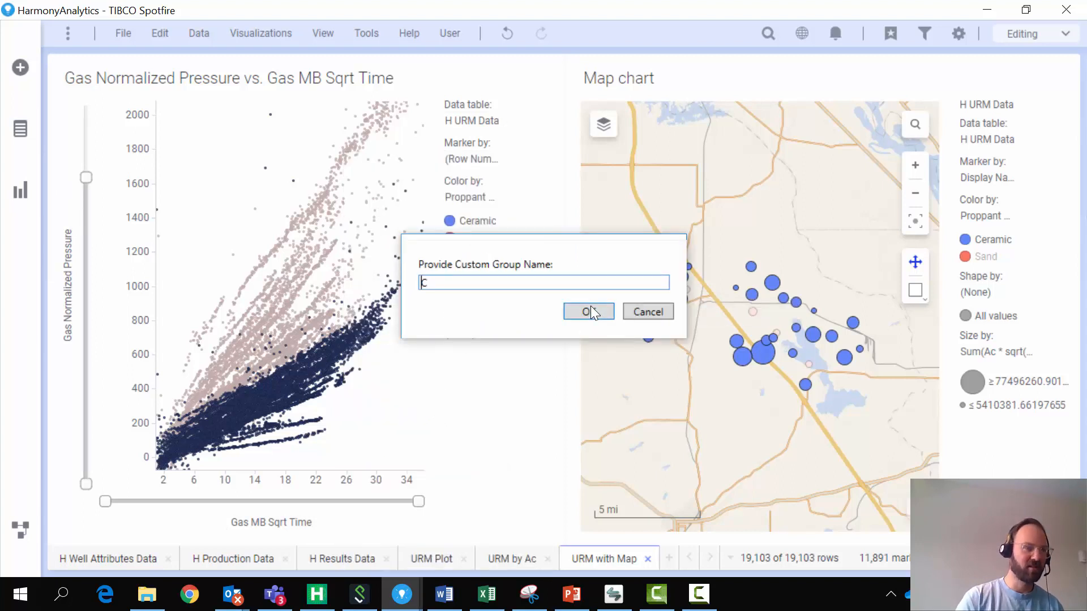
text(CERAMIC WELLS)
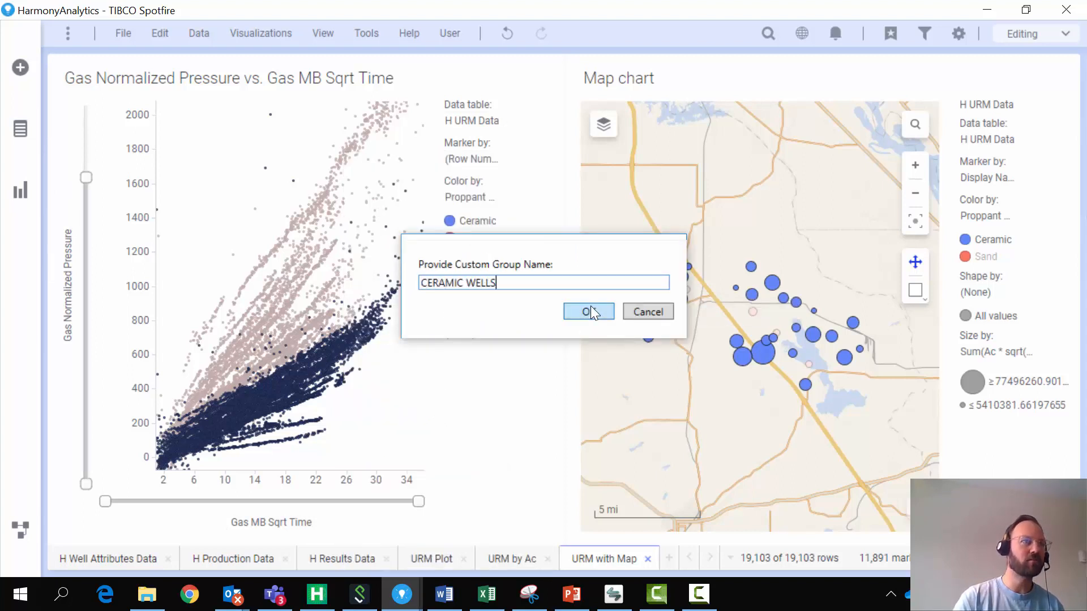
text(FROM SP)
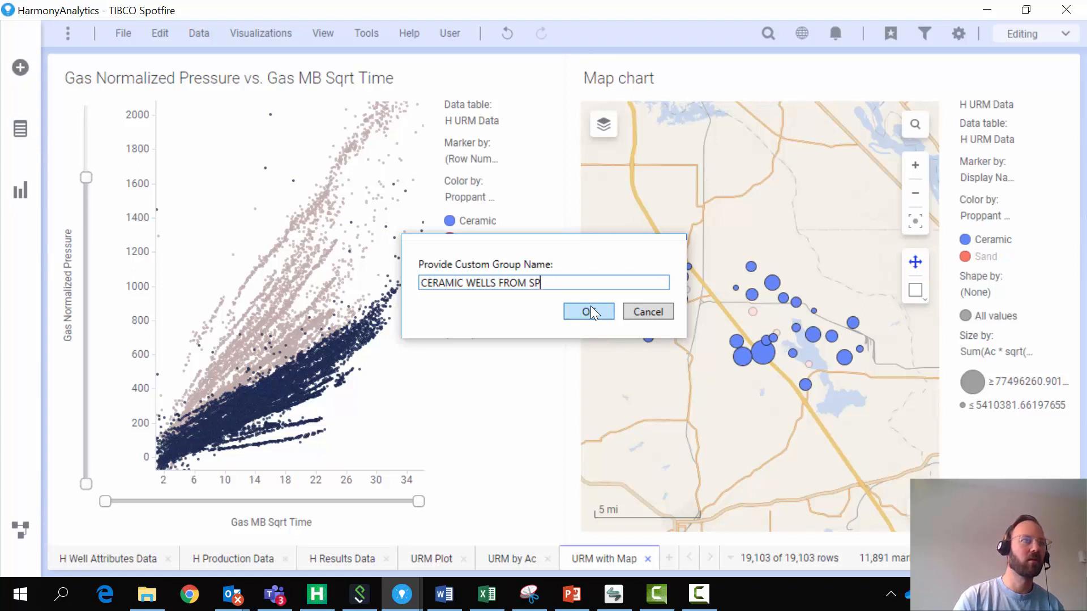
click(587, 311)
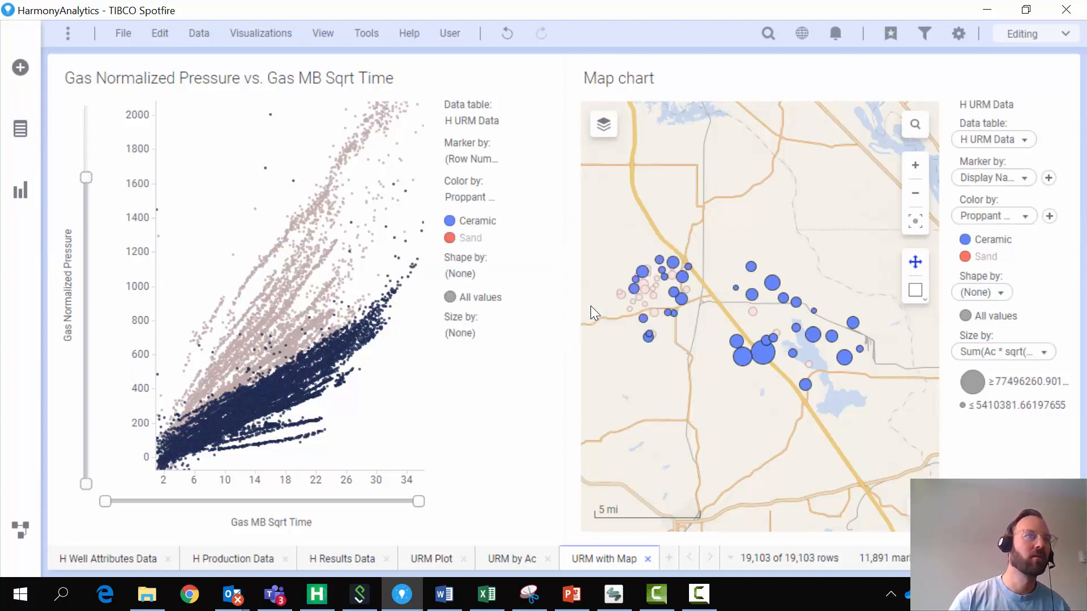
mouse_move(618, 348)
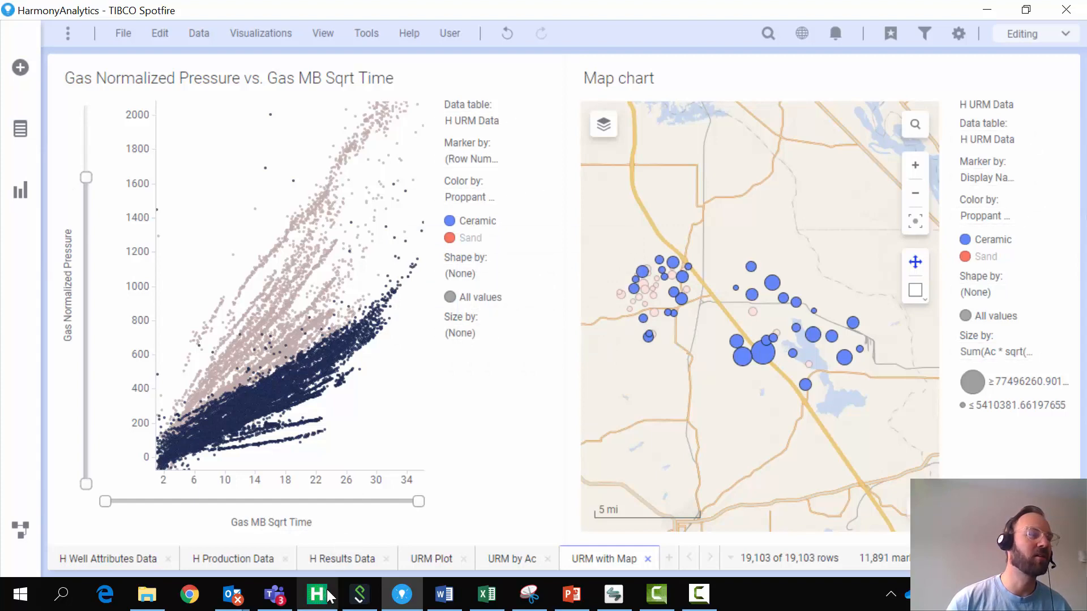
Step: In Harmony's Entity Viewer, expand the CERAMIC WELLS FROM SPOTFIRE shared group
click(317, 594)
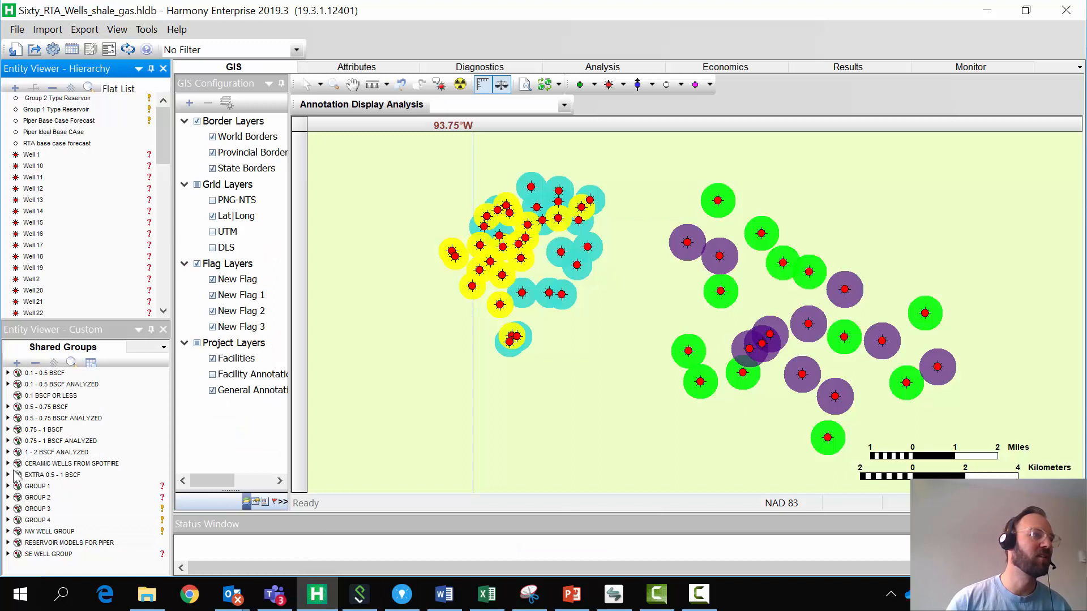
click(7, 372)
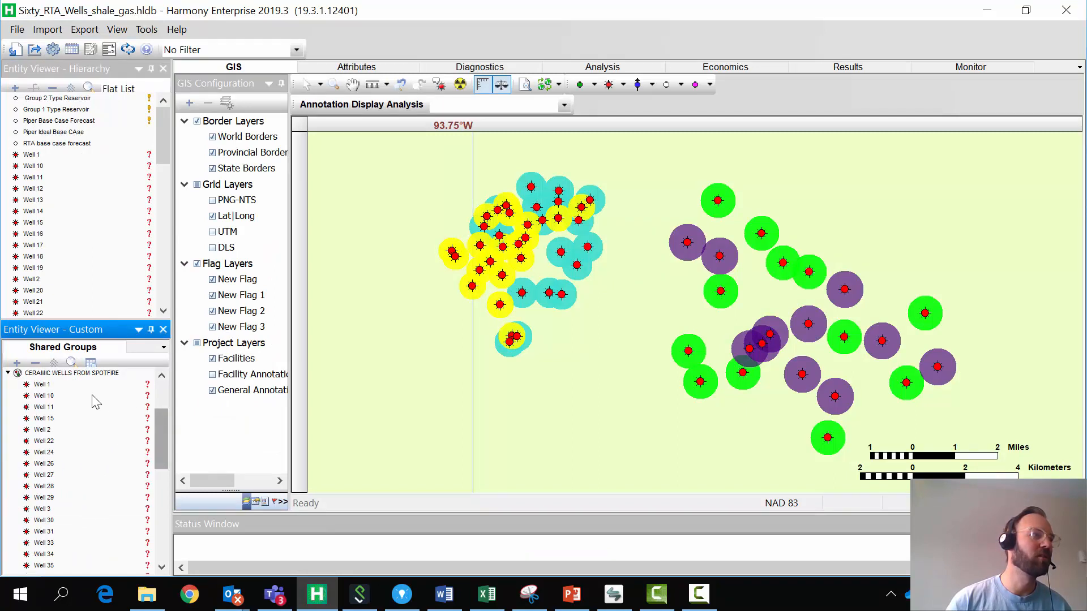
mouse_move(64, 392)
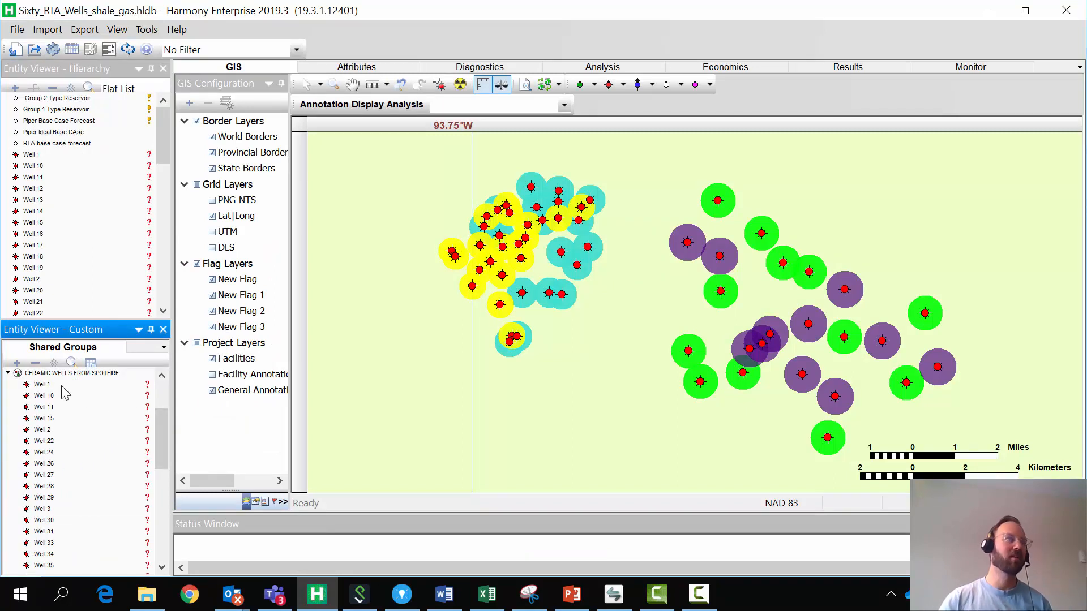